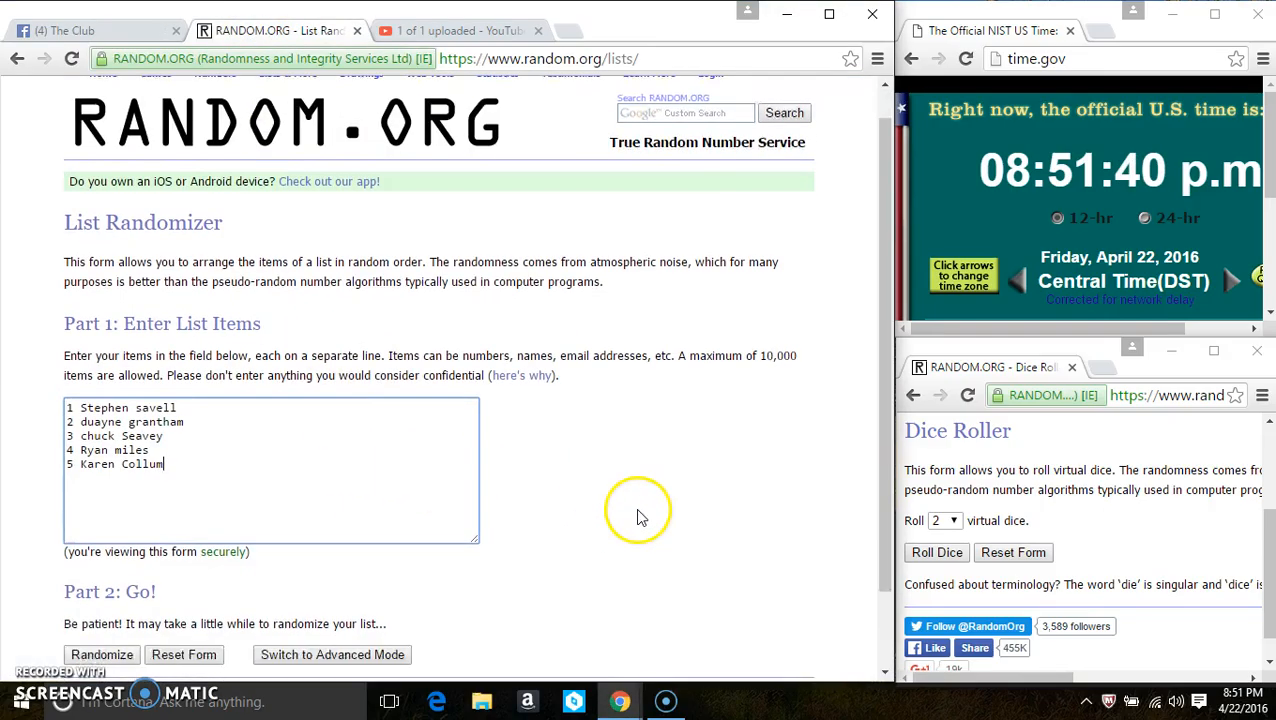
Roll the two virtual dice and randomize the five-name list into a shuffled order.
{"action": "scroll", "scroll_direction": "down", "scroll_amount": 3}
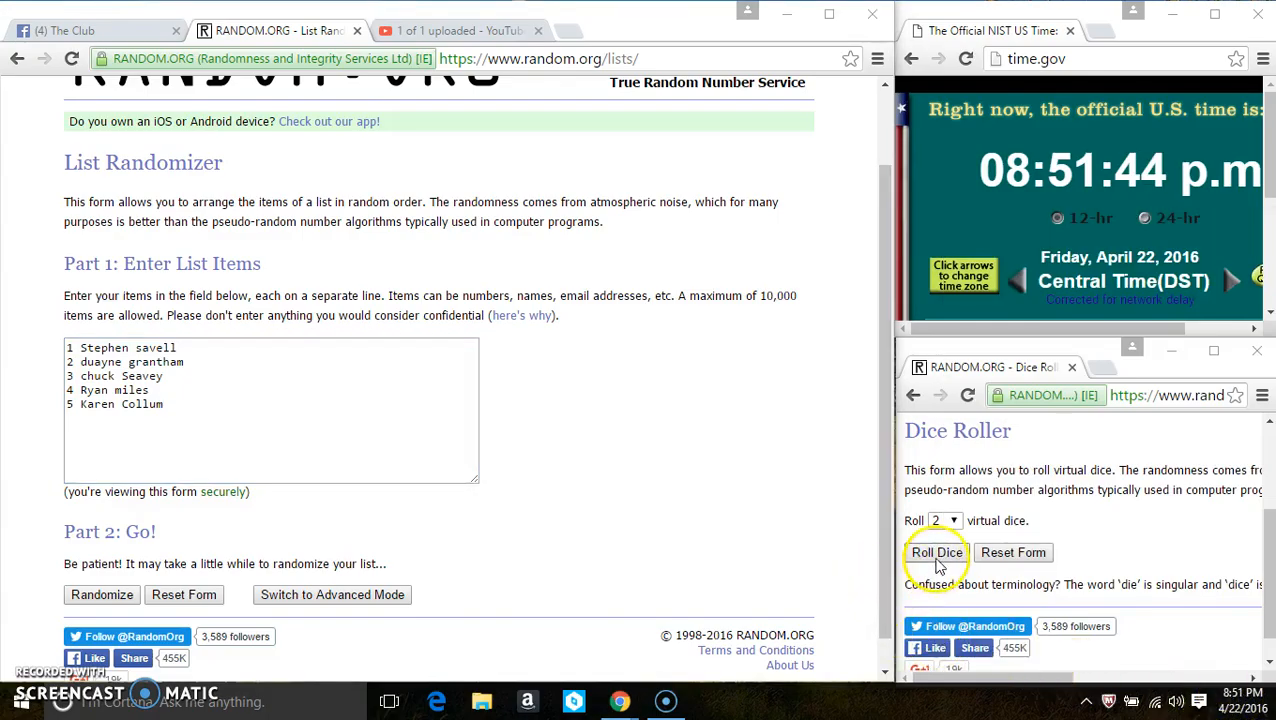
{"action": "left_click", "coordinate": [937, 552]}
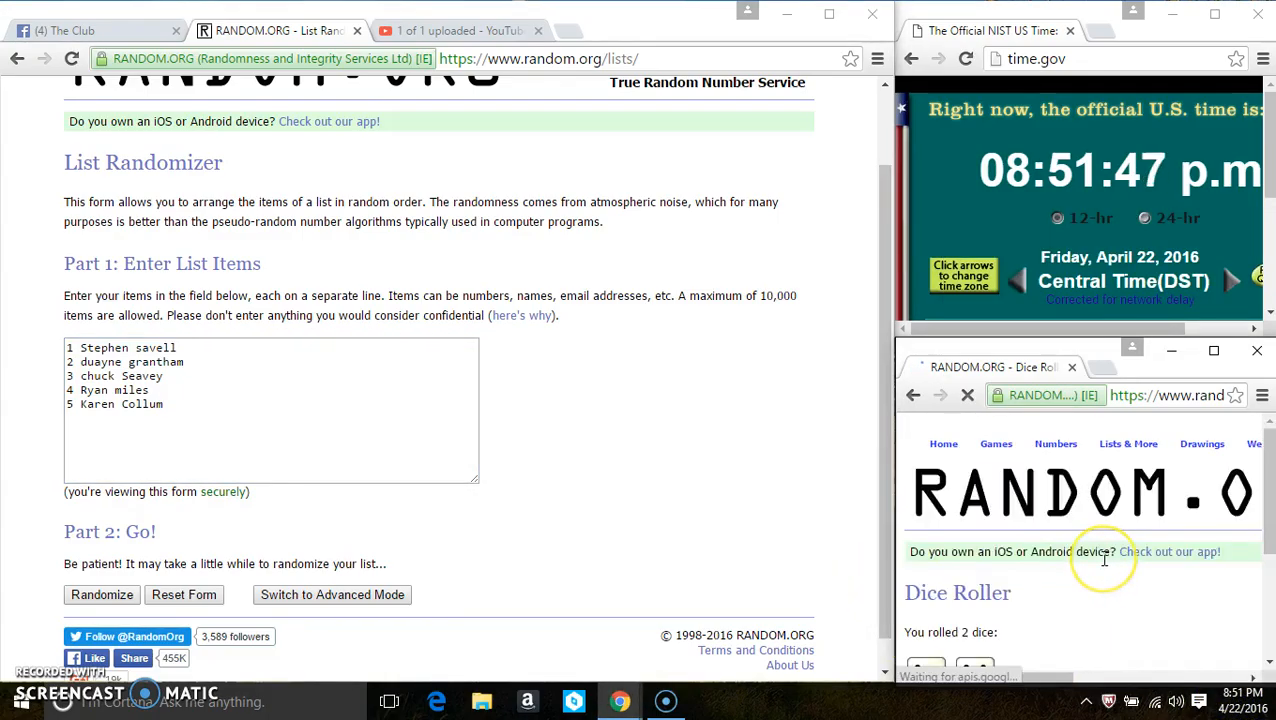
{"action": "left_click", "coordinate": [101, 594]}
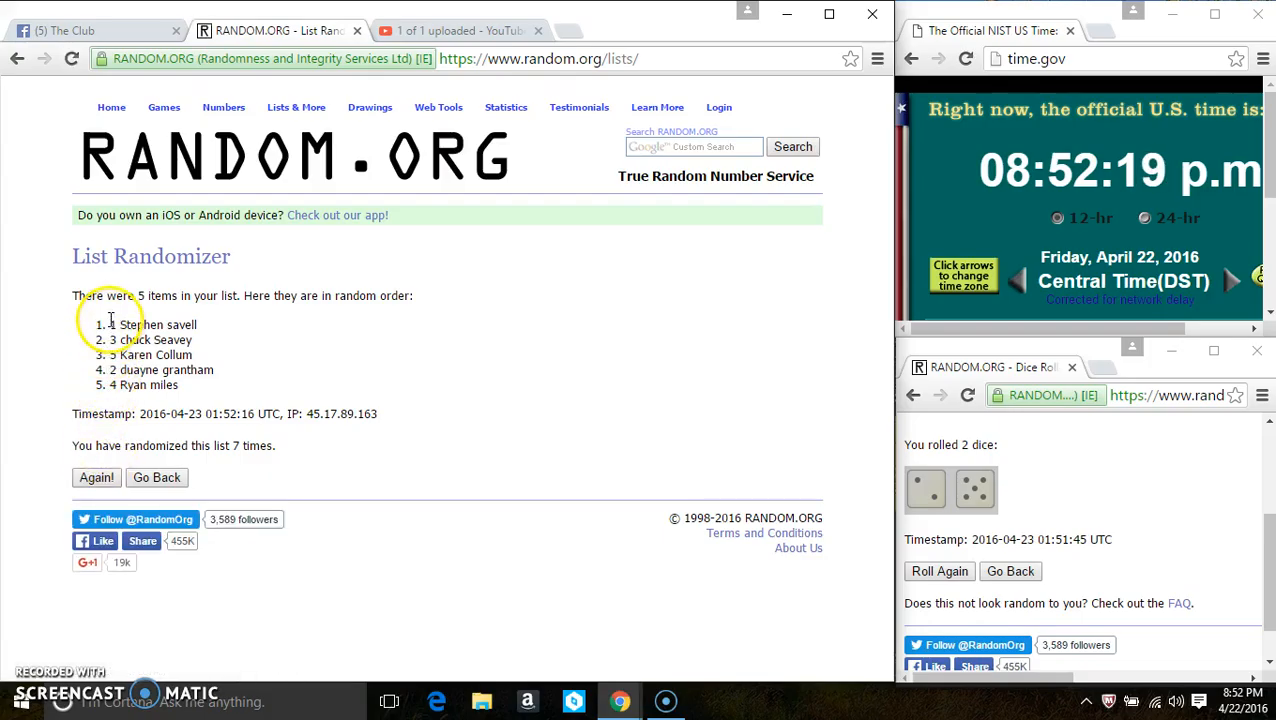
{"action": "double_click", "coordinate": [140, 324]}
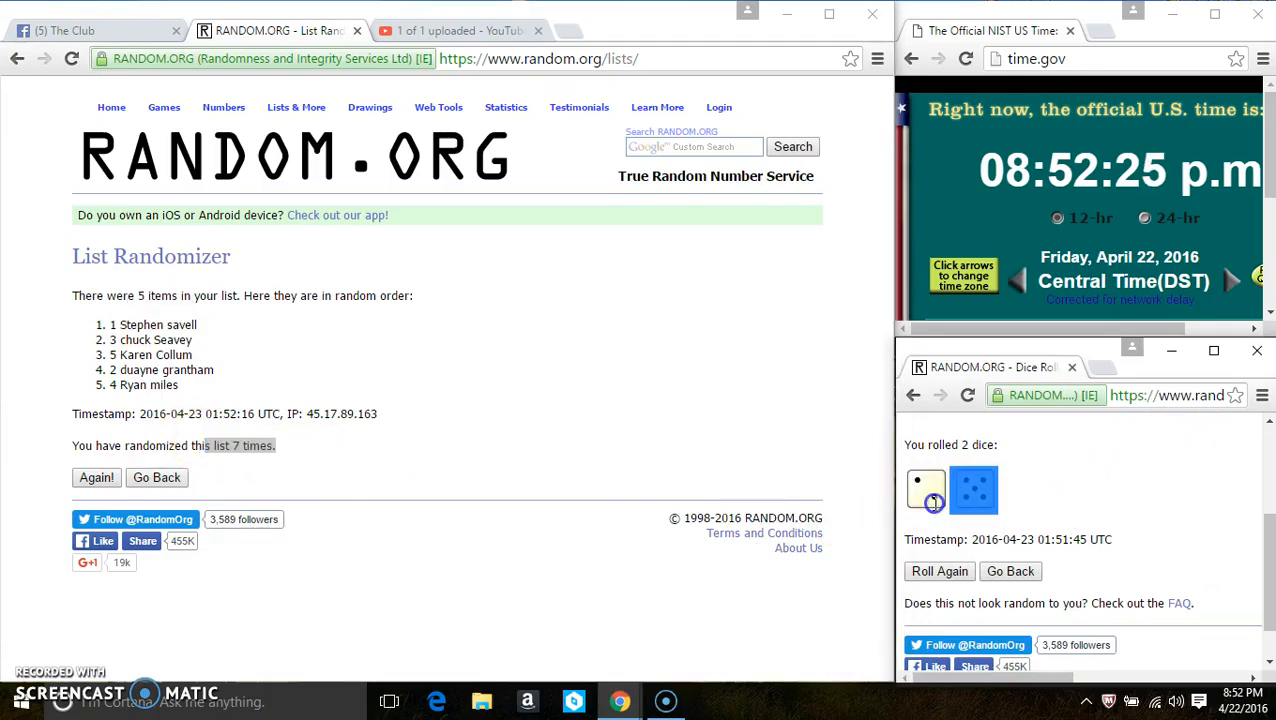
Return to The Club thread and post a 'done' comment.
{"action": "left_click", "coordinate": [75, 30]}
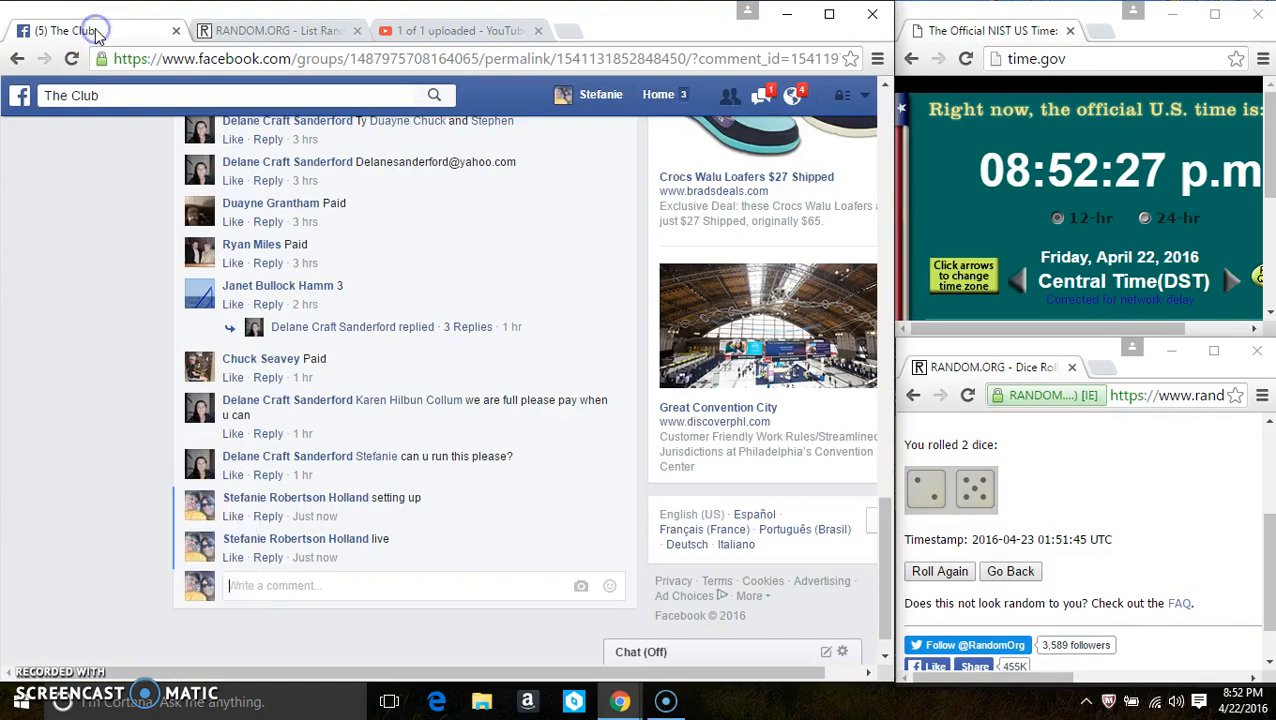
{"action": "type", "text": "done"}
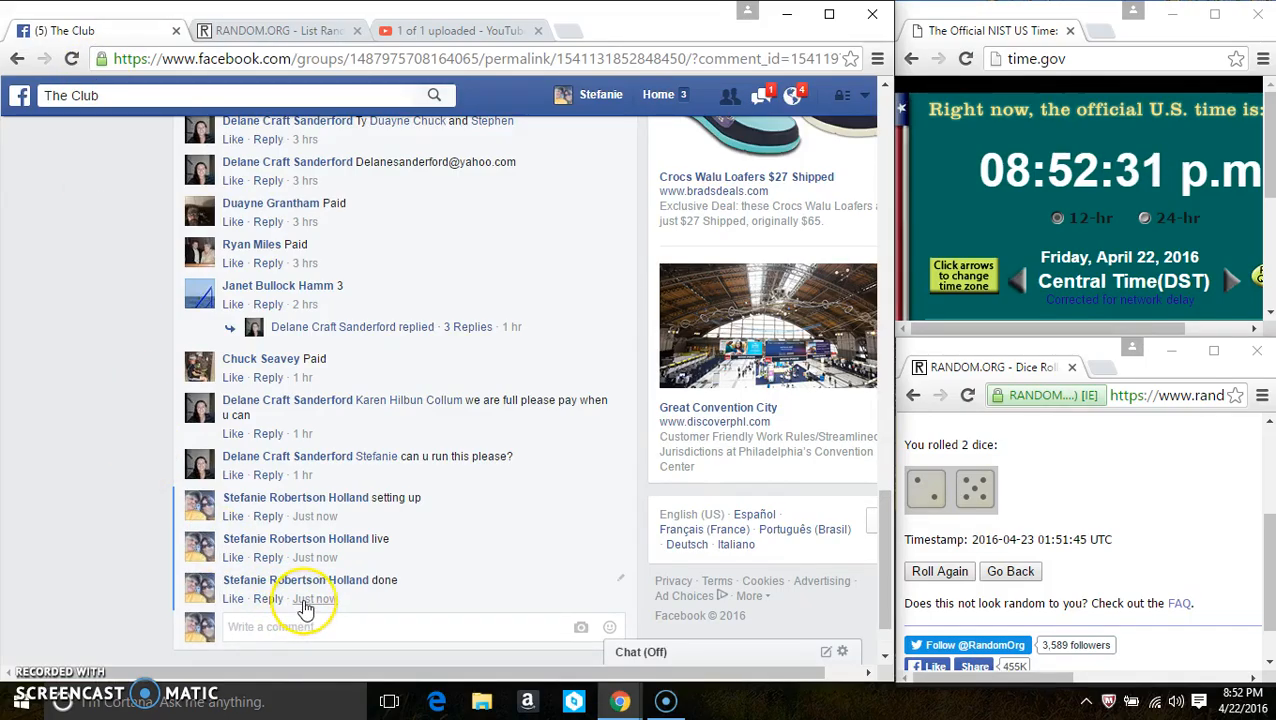
{"action": "mouse_move", "coordinate": [315, 598]}
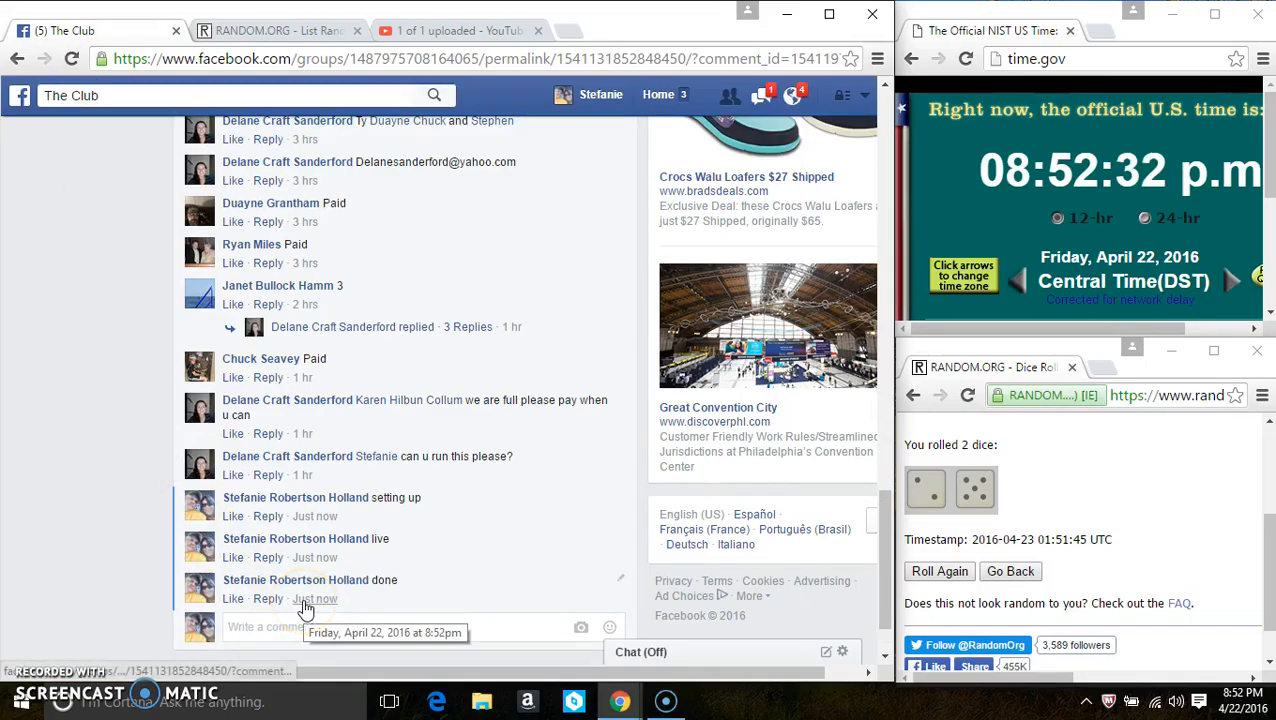